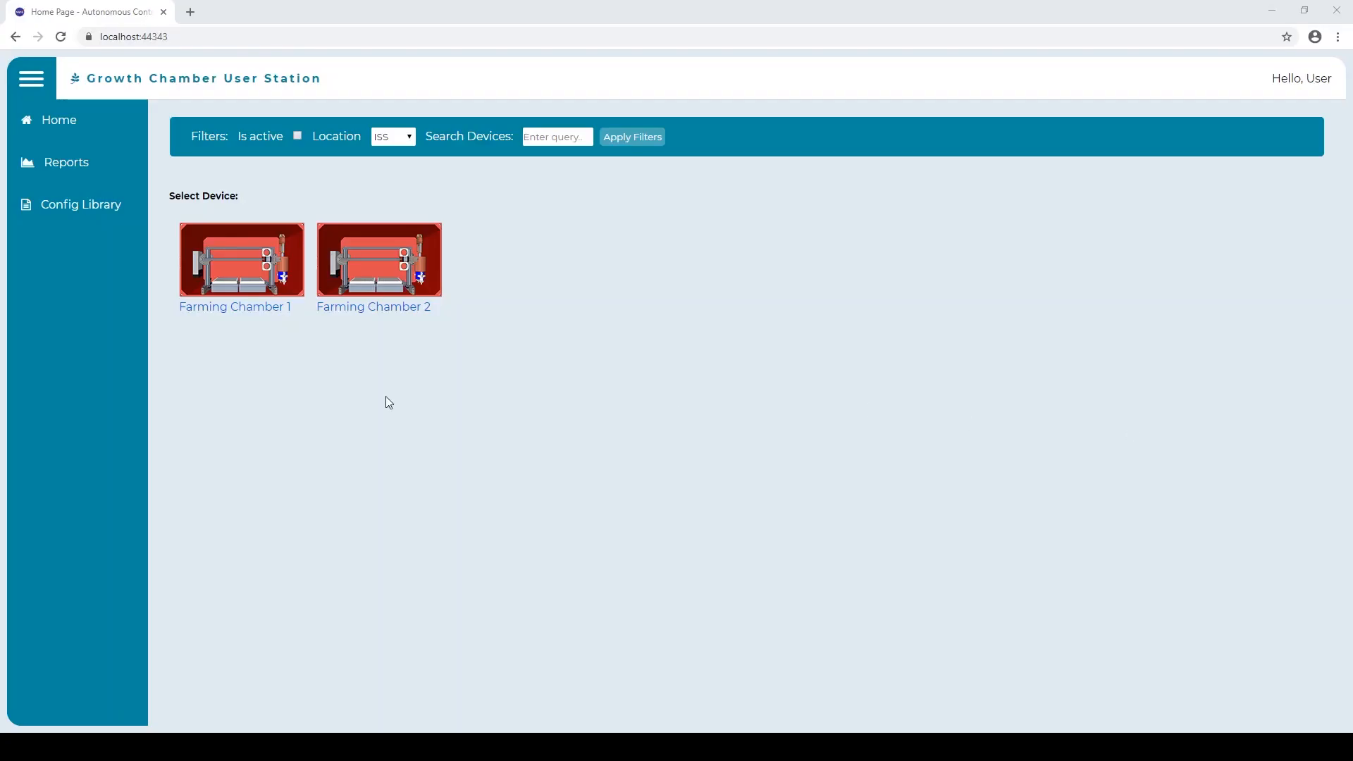
Open Farming Chamber 1's manual control panel from the Home page device image.
left_click(80, 204)
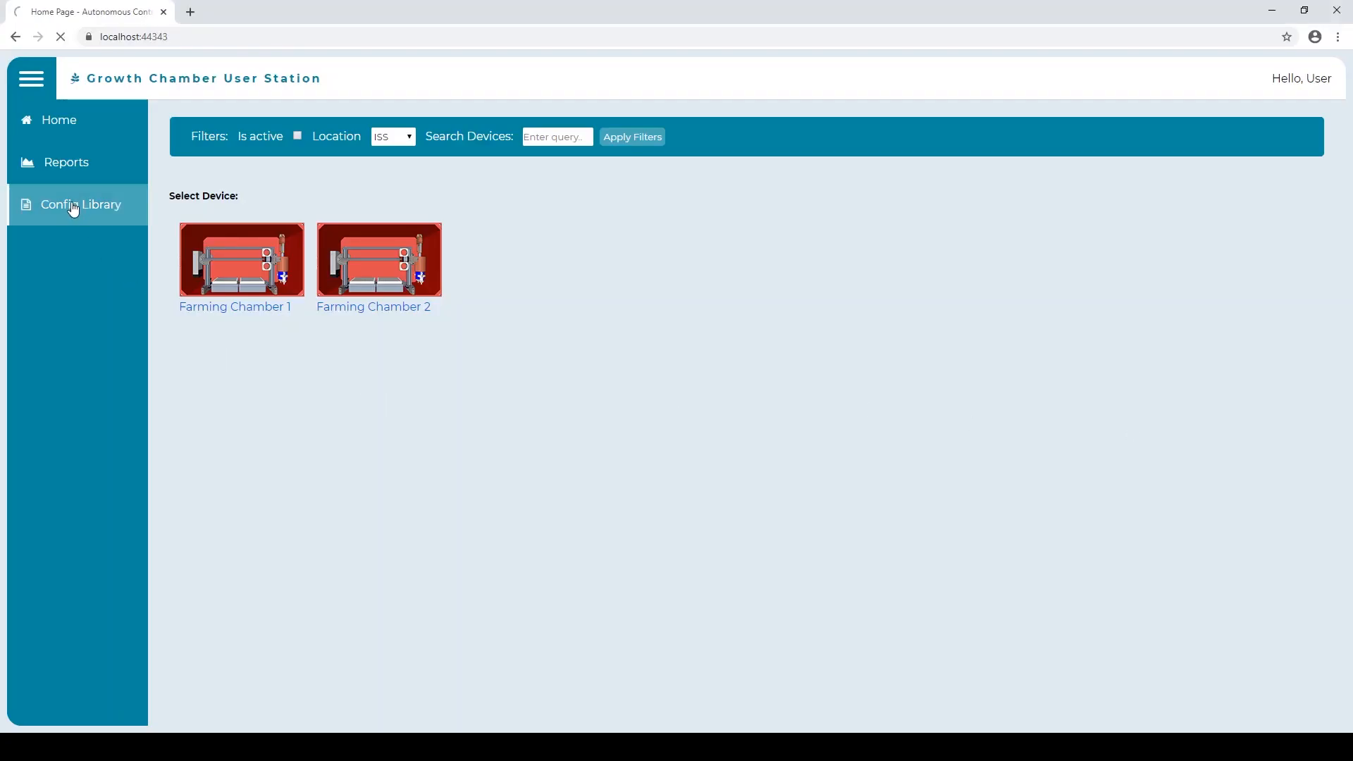
left_click(79, 204)
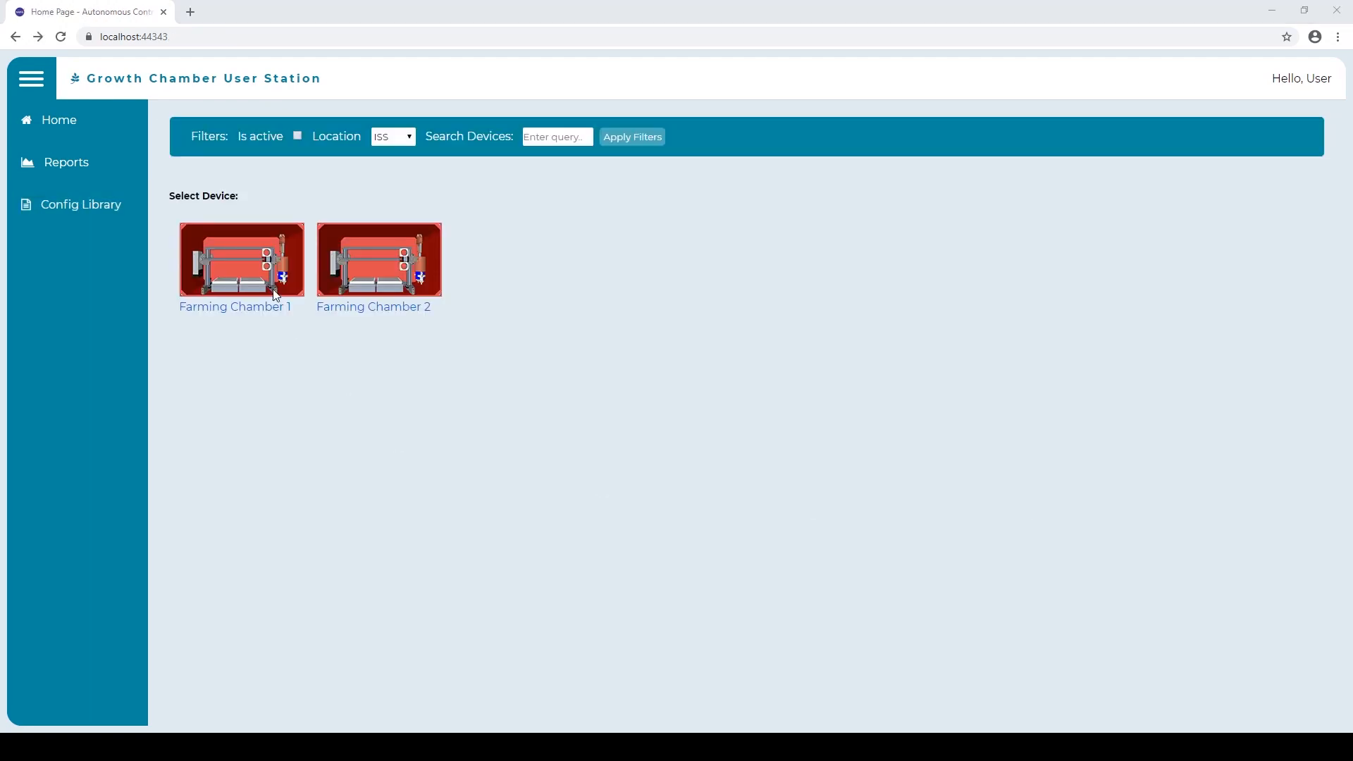
left_click(242, 259)
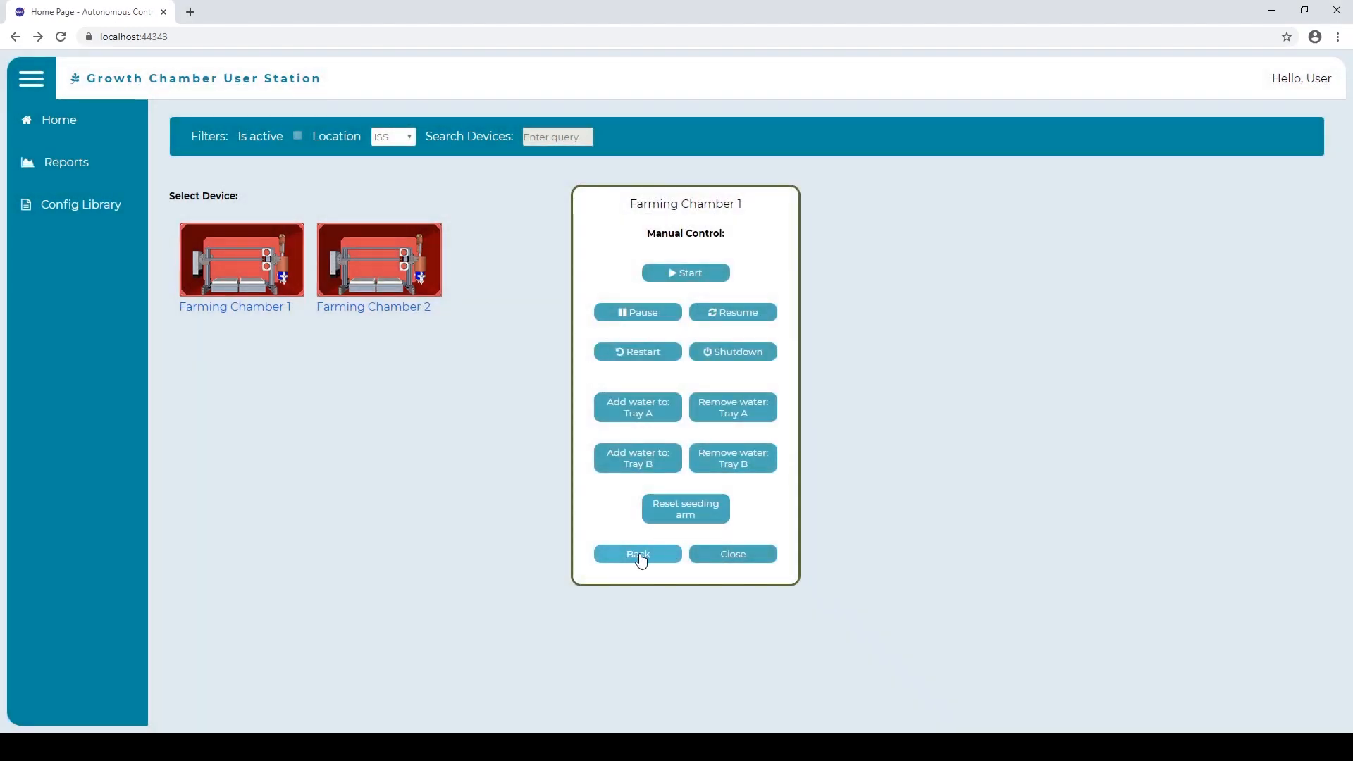
Return to Farming Chamber 1's actions and review its phase configuration.
left_click(637, 554)
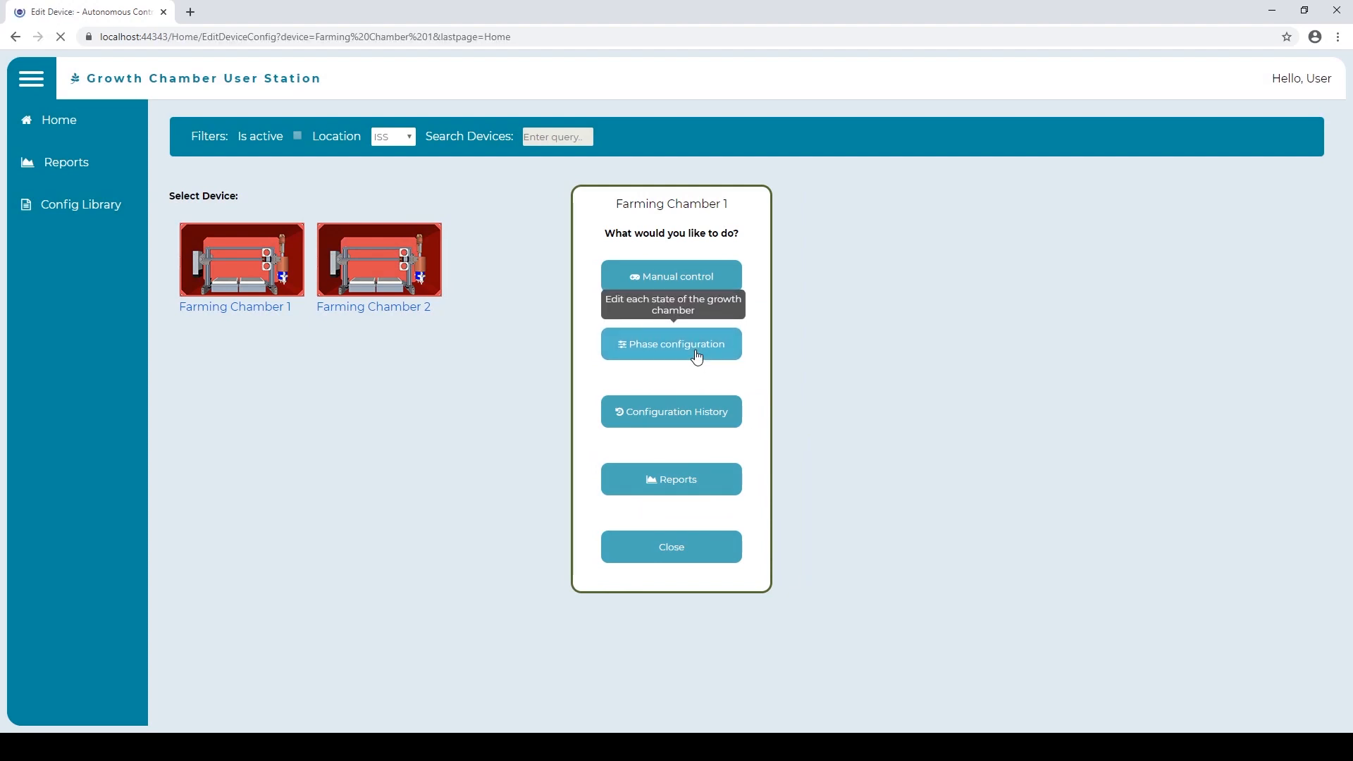
left_click(671, 343)
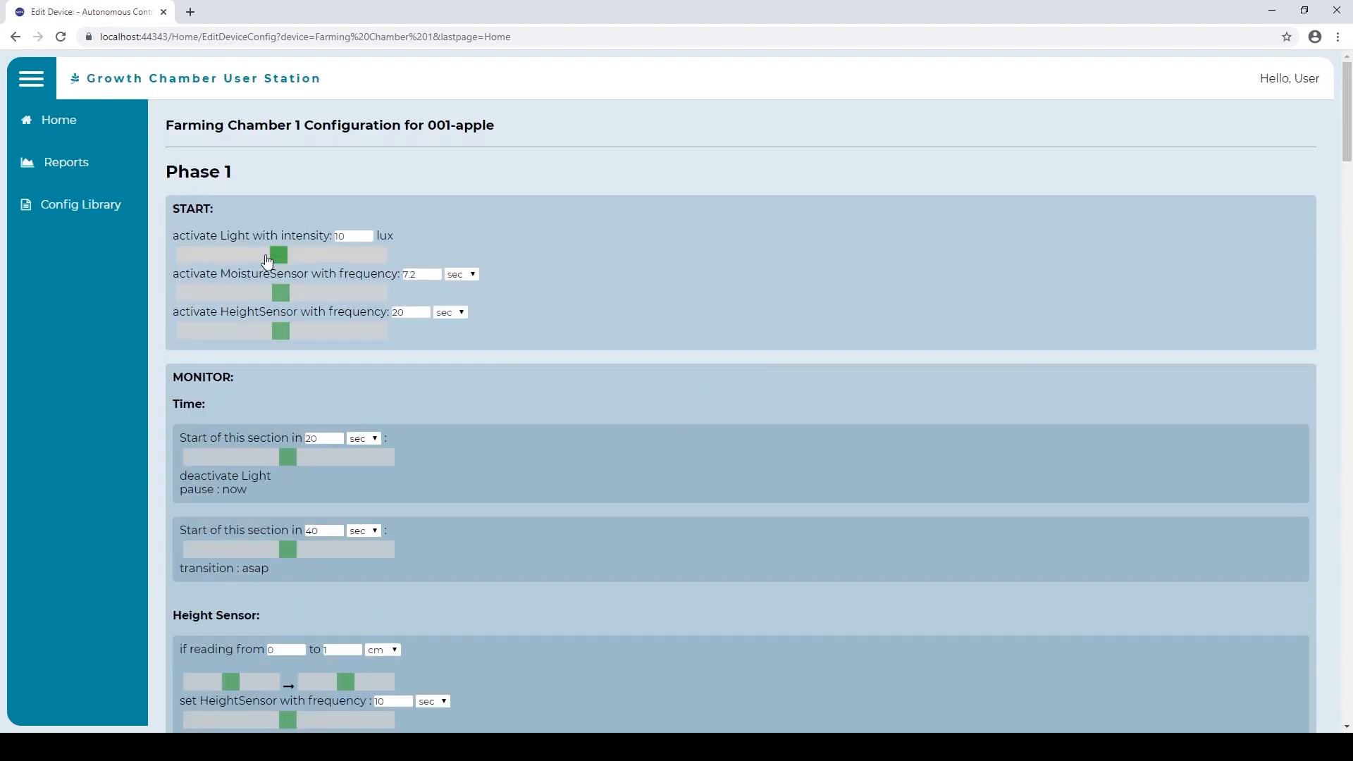
scroll("down", 3)
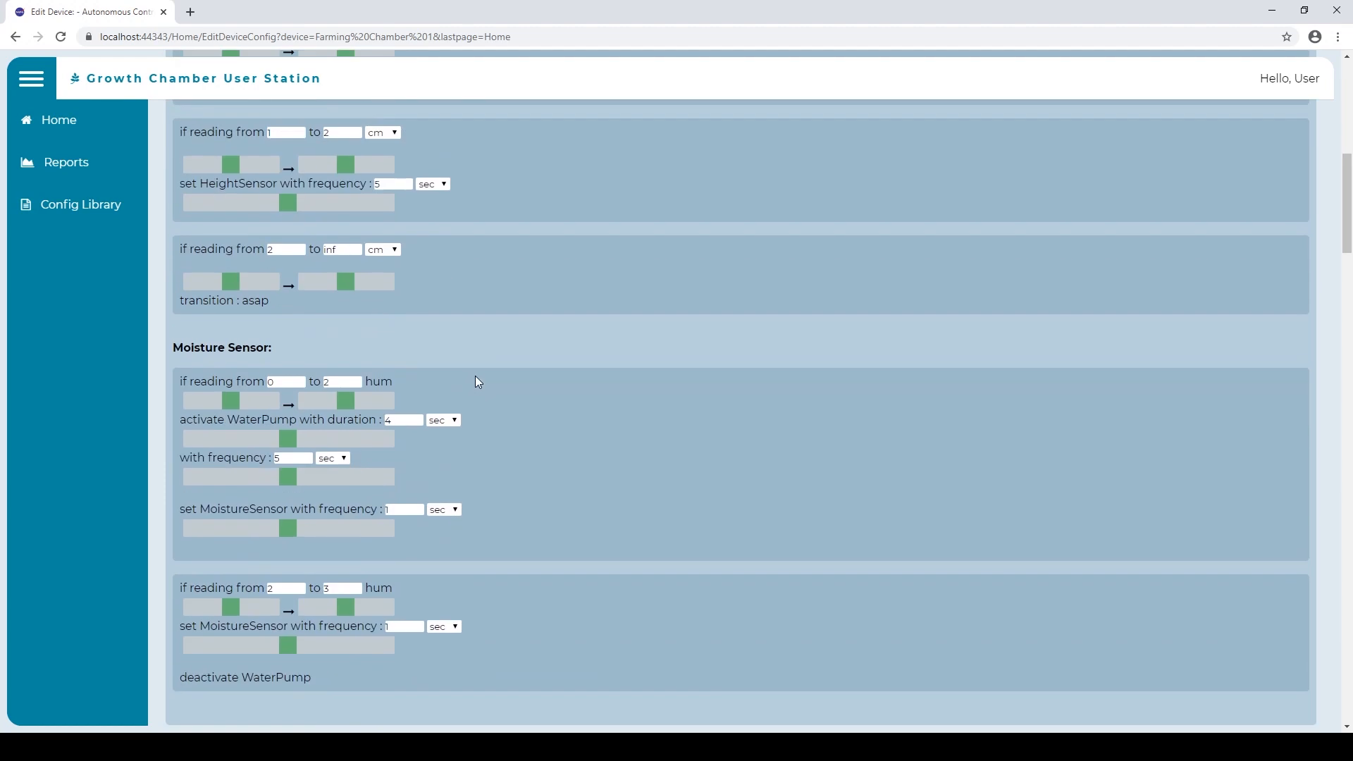
scroll("down", 3)
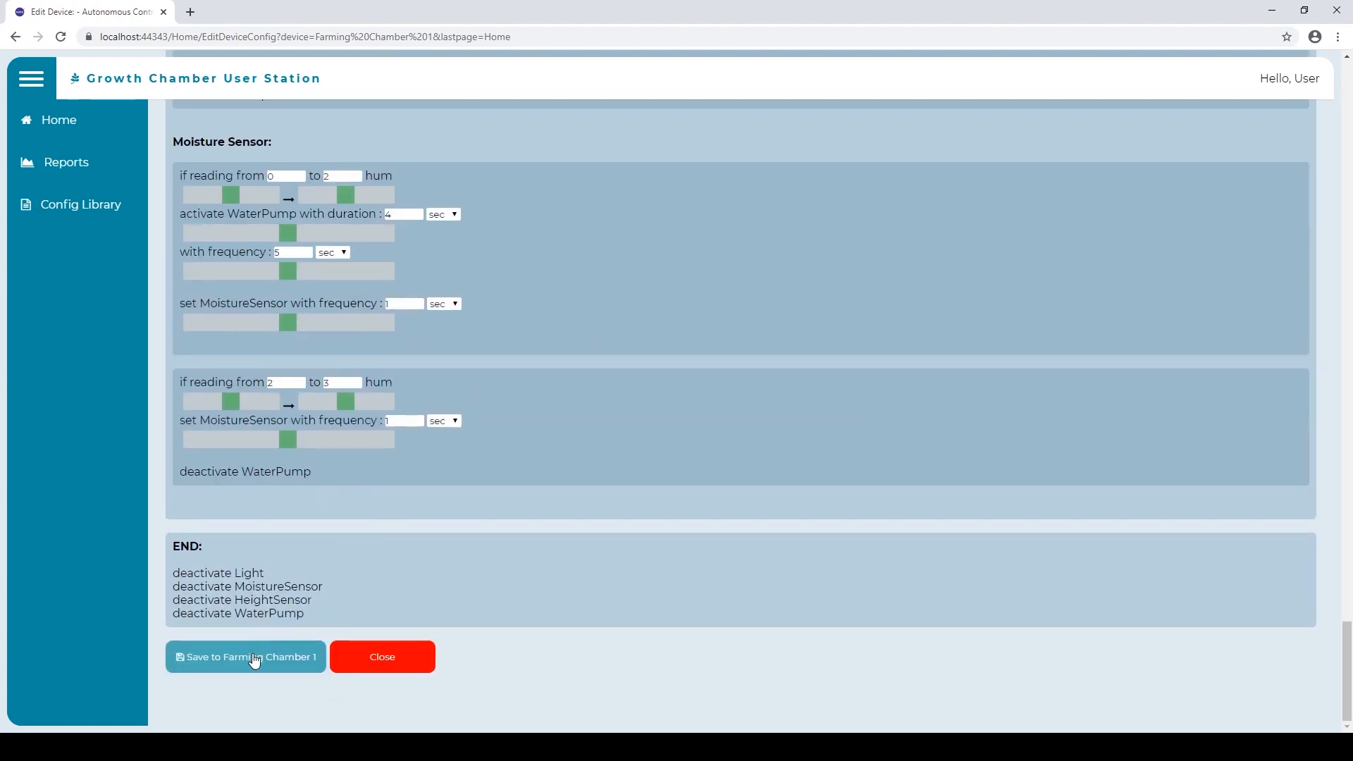
Save the 001-apple phase configuration to Farming Chamber 1 with a change reason and close the editor.
left_click(245, 657)
type("Testing new phase value")
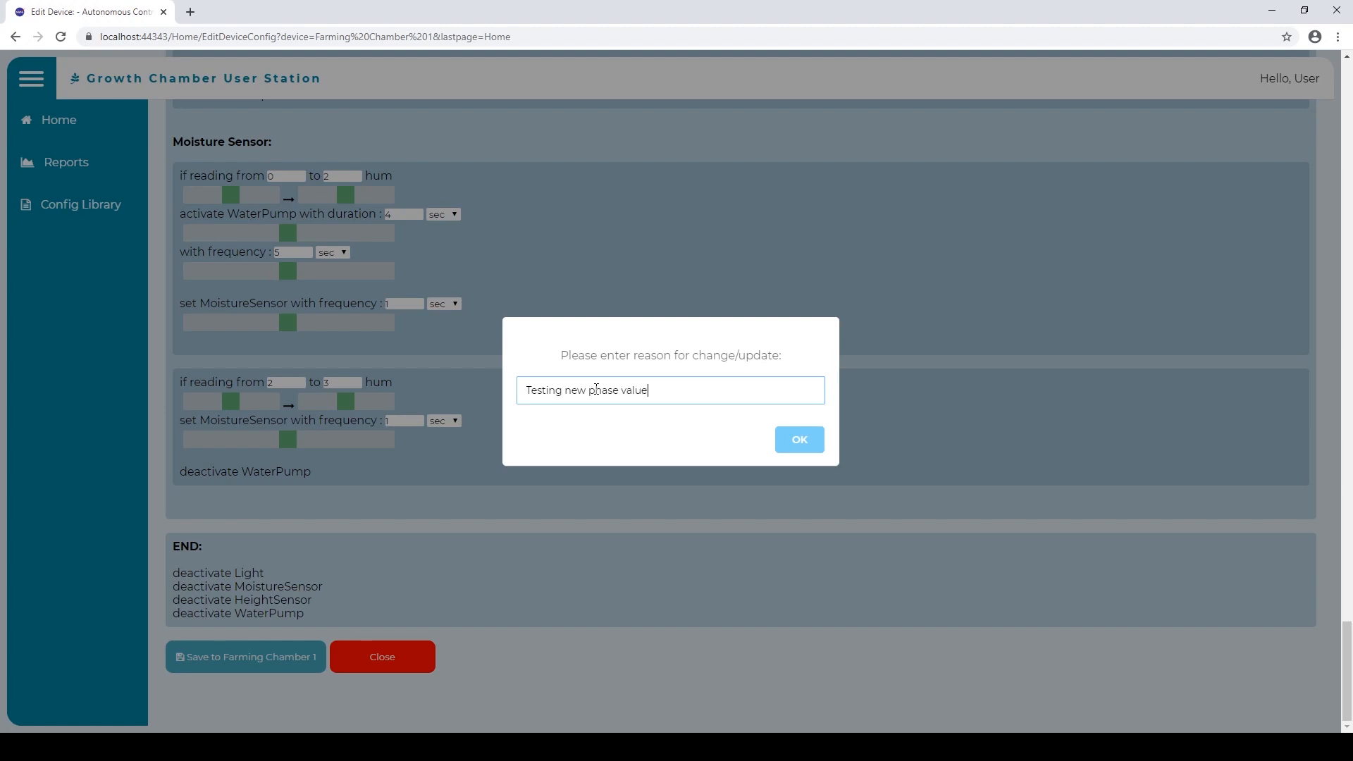
left_click(799, 439)
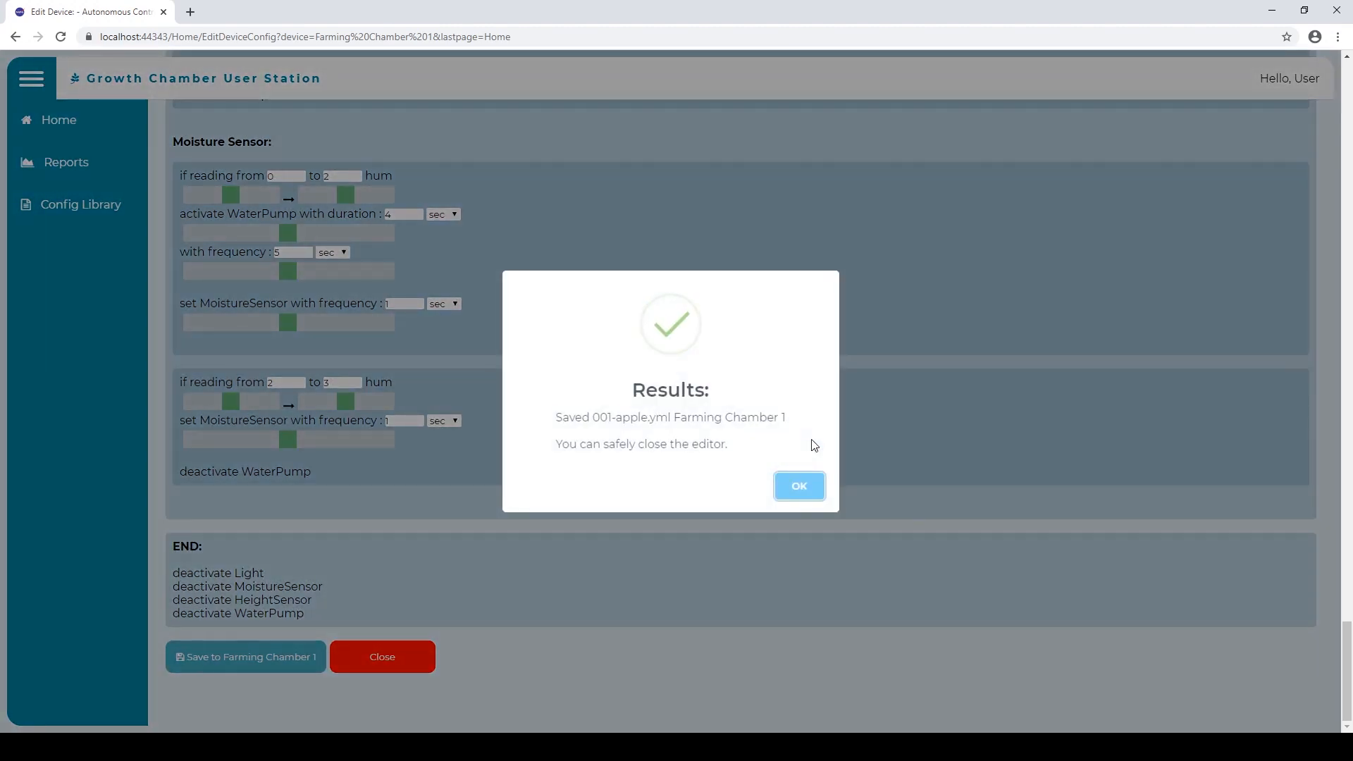
left_click(799, 485)
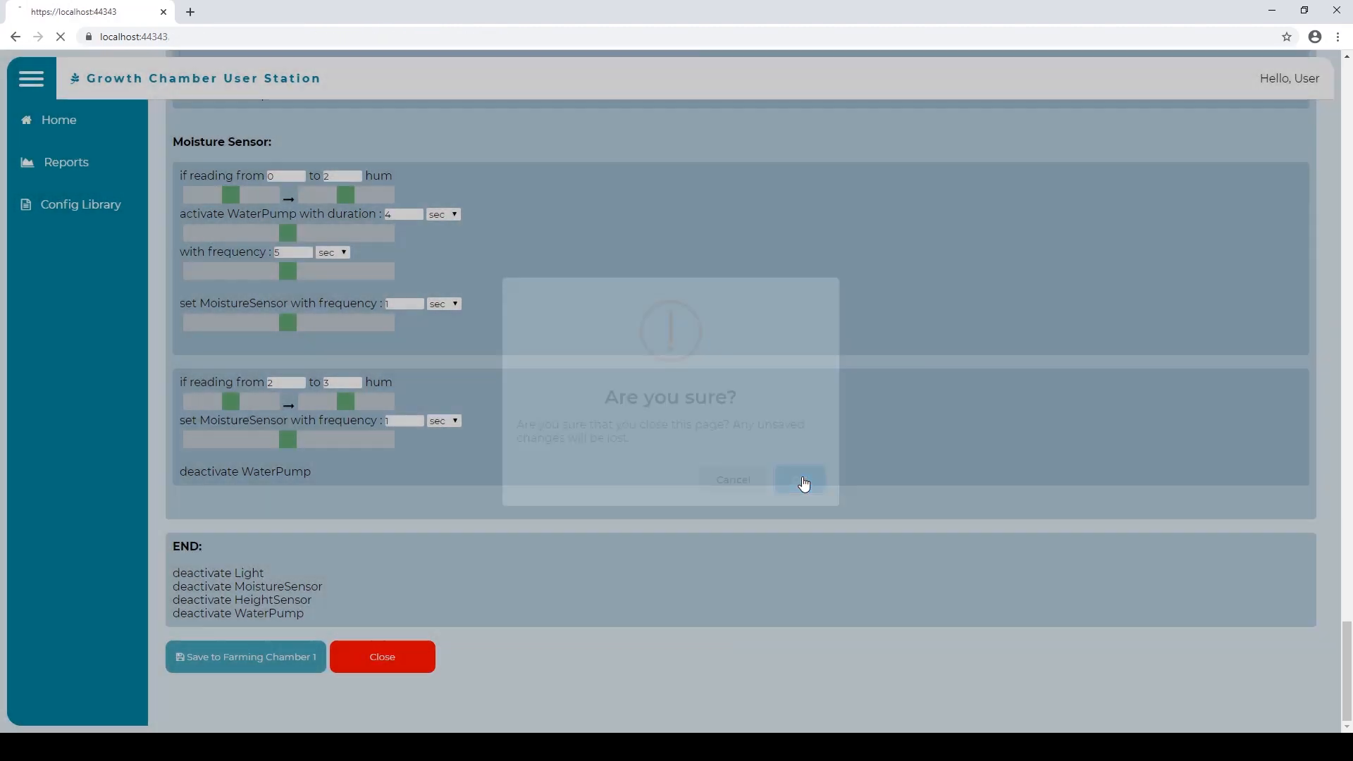
left_click(799, 481)
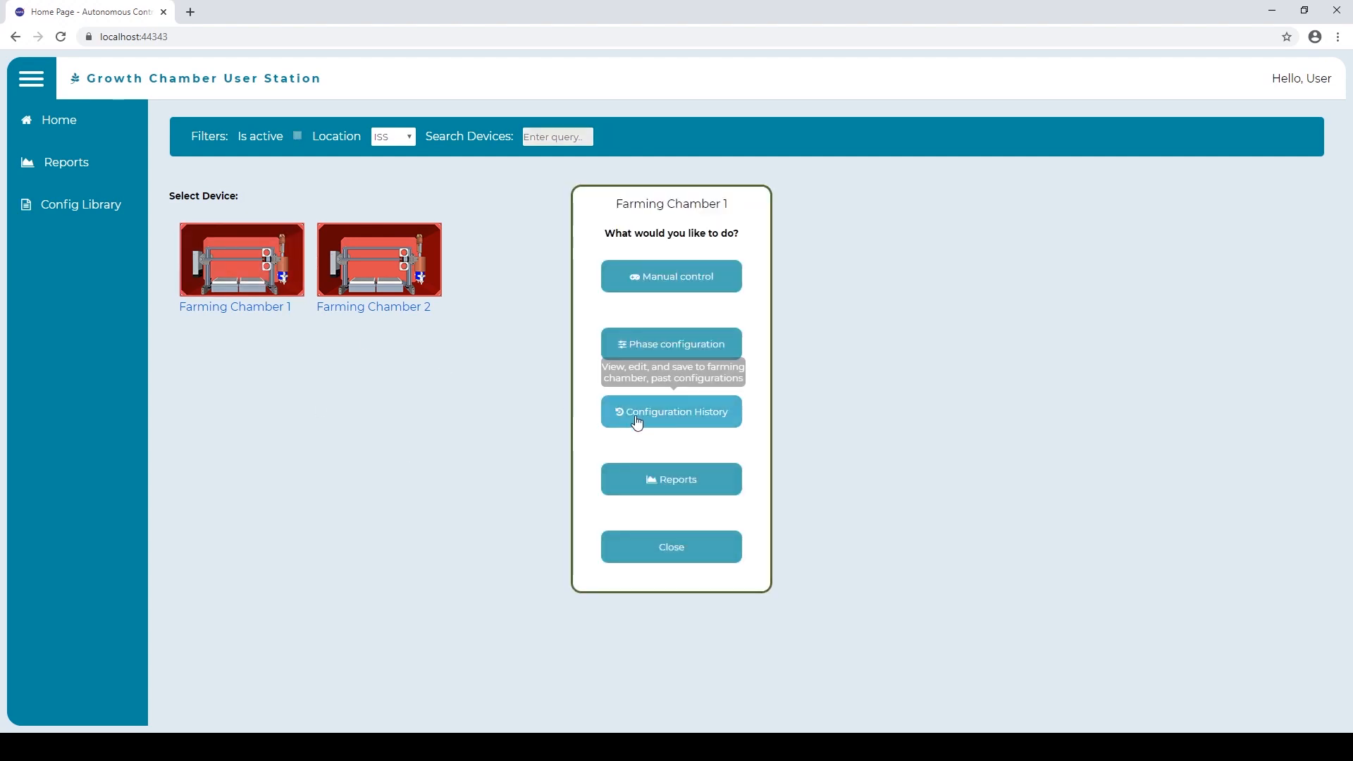
left_click(671, 412)
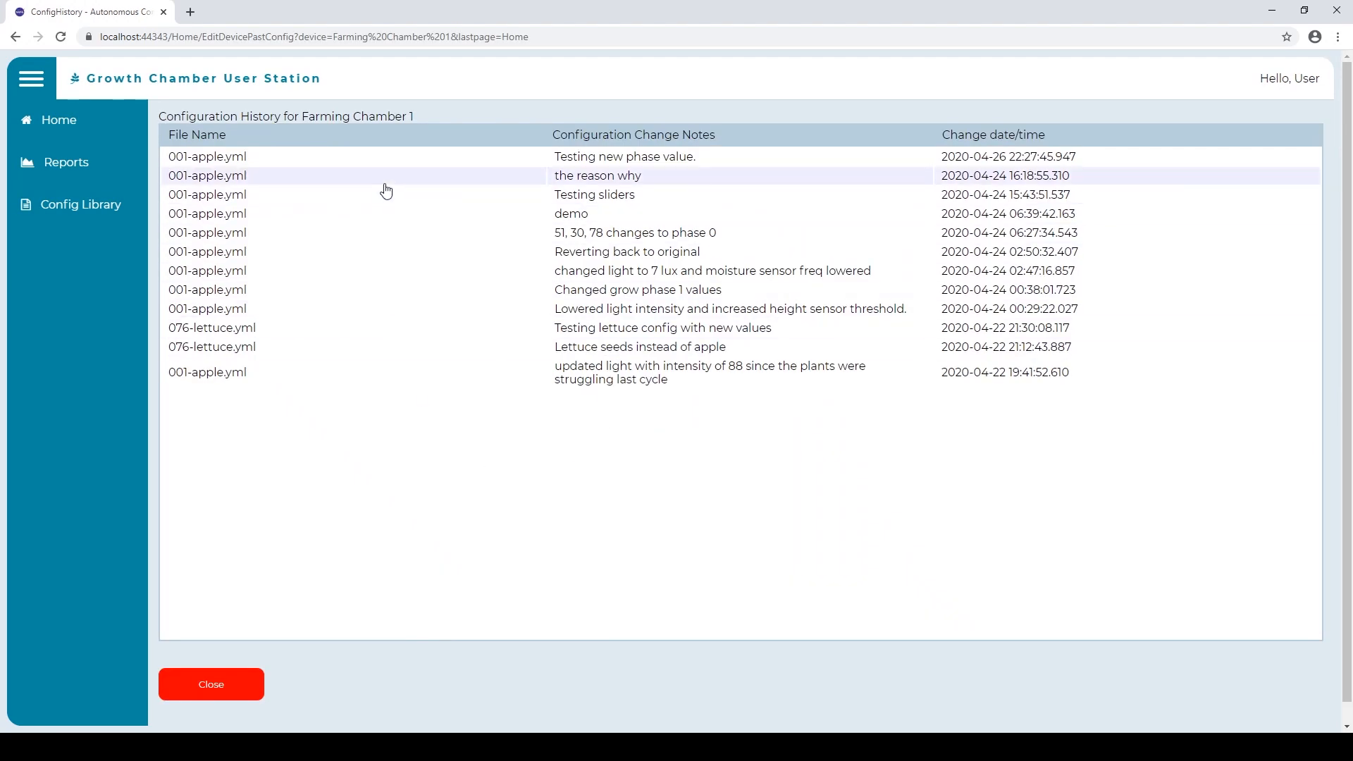
left_click(212, 684)
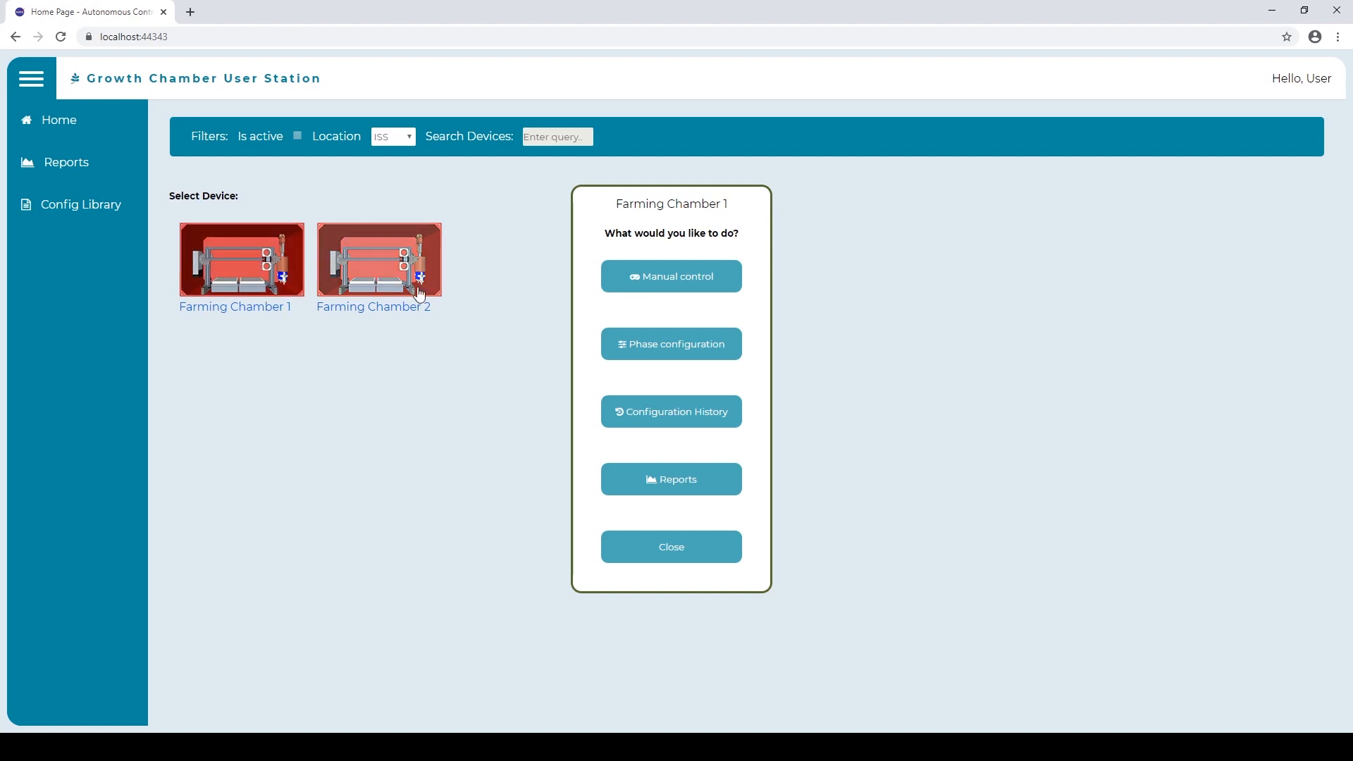
Reset Farming Chamber 1's seeding arm and acknowledge the 'Seeding arm reset!' notification.
left_click(671, 276)
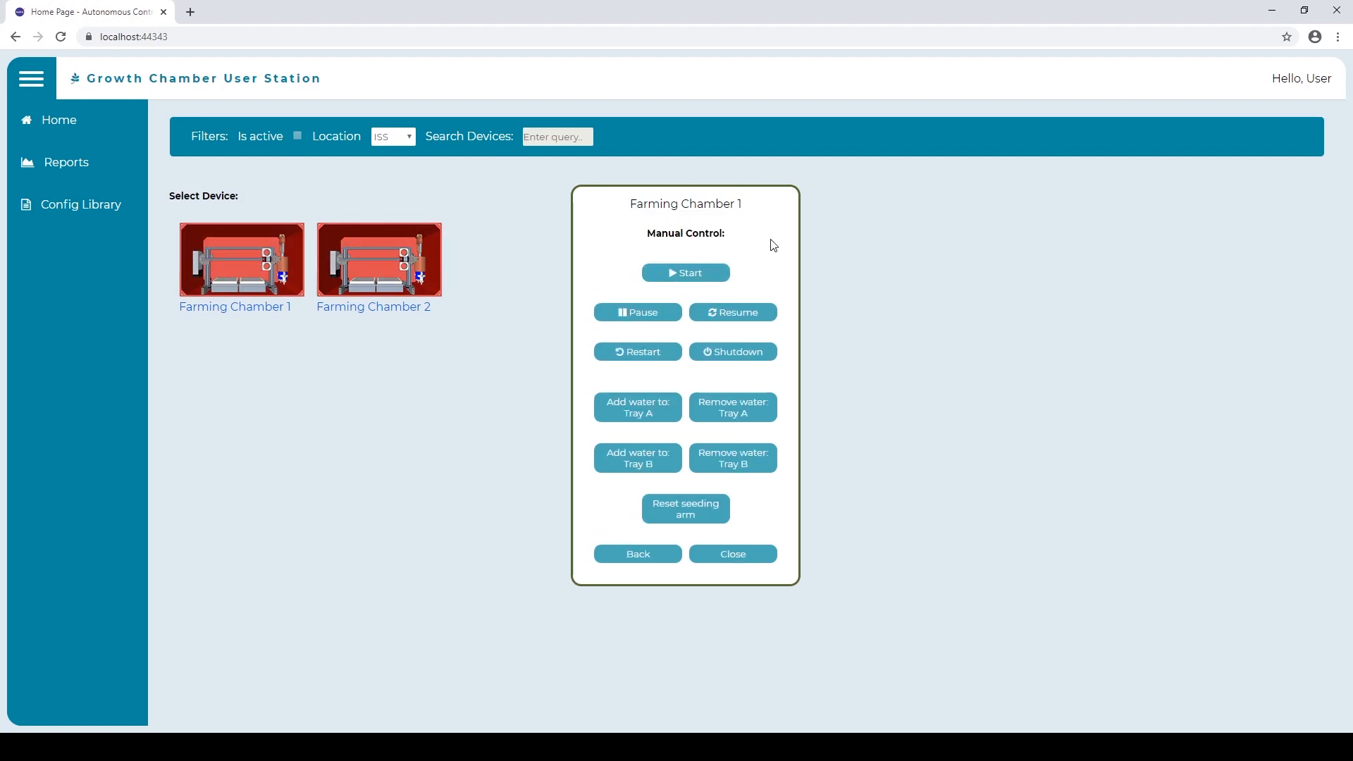
left_click(686, 507)
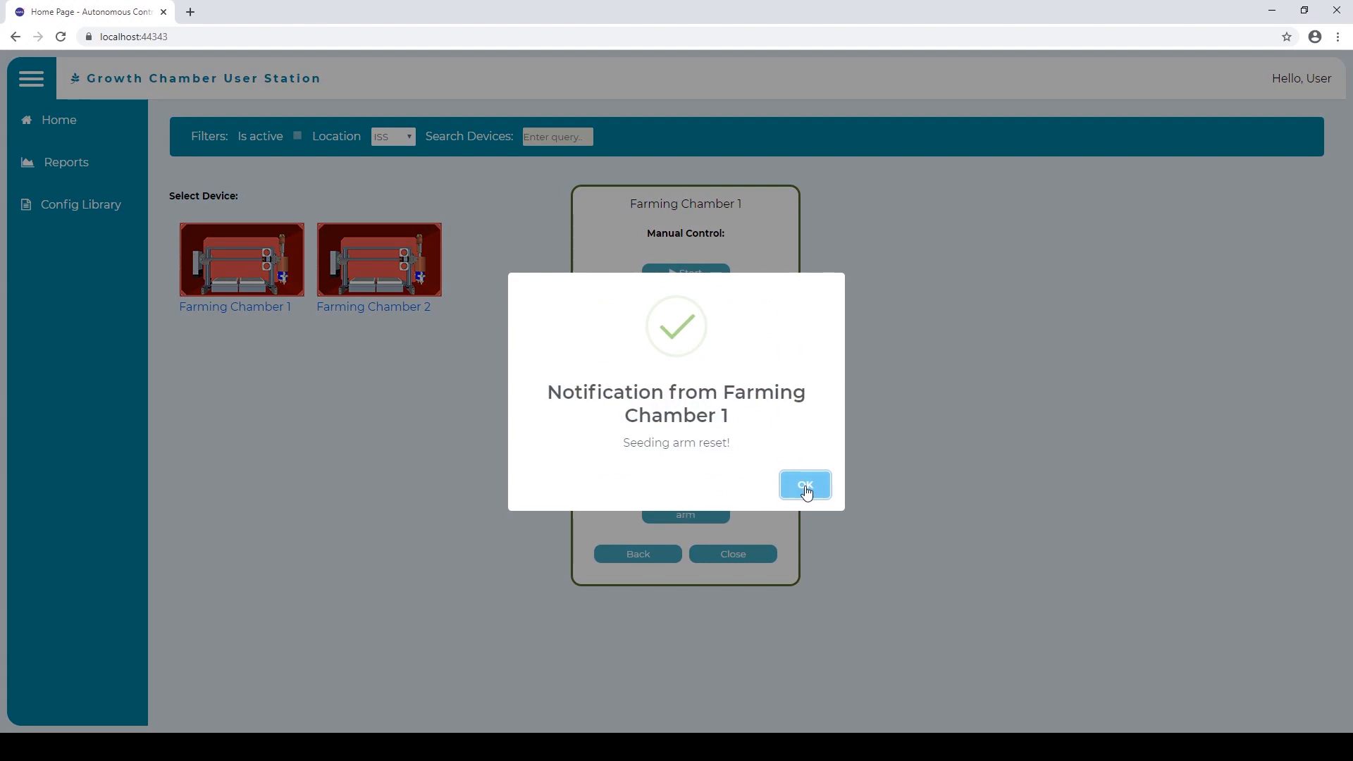
left_click(804, 485)
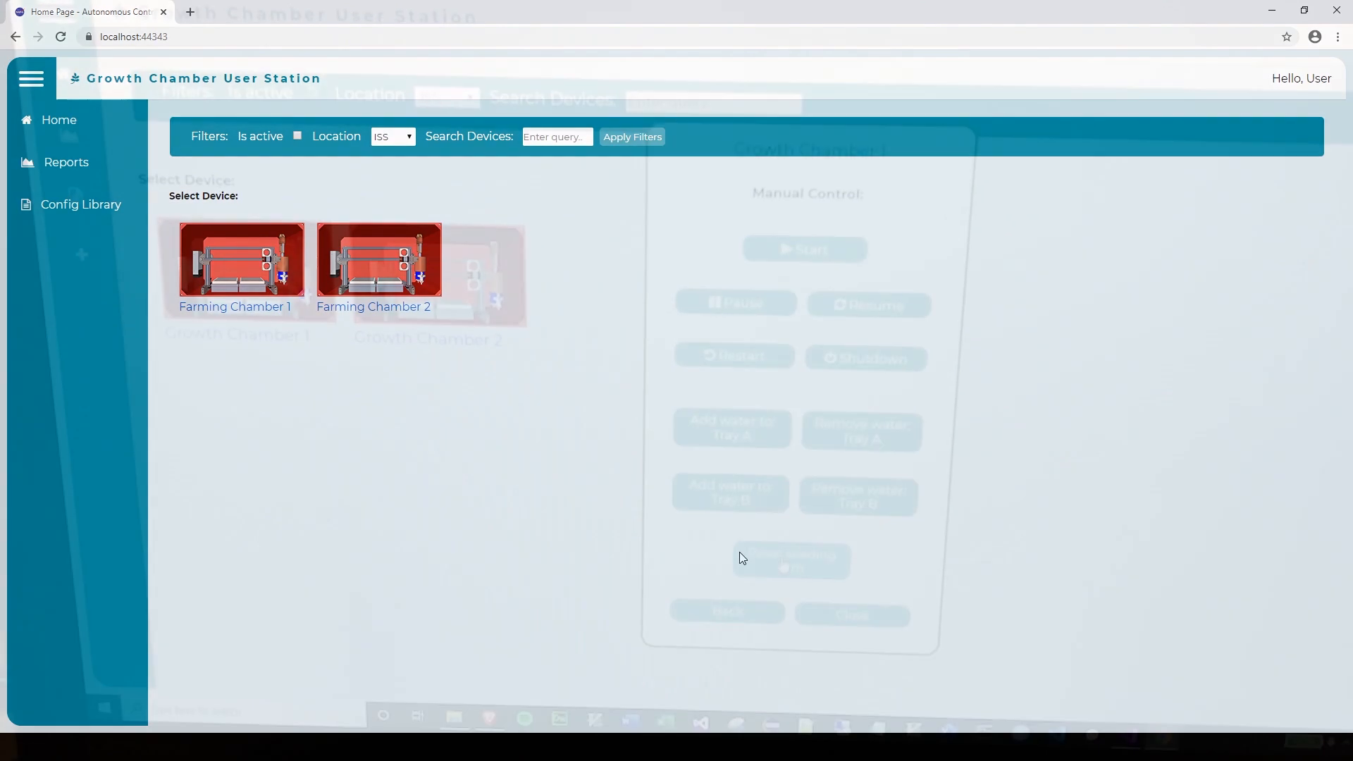
left_click(65, 162)
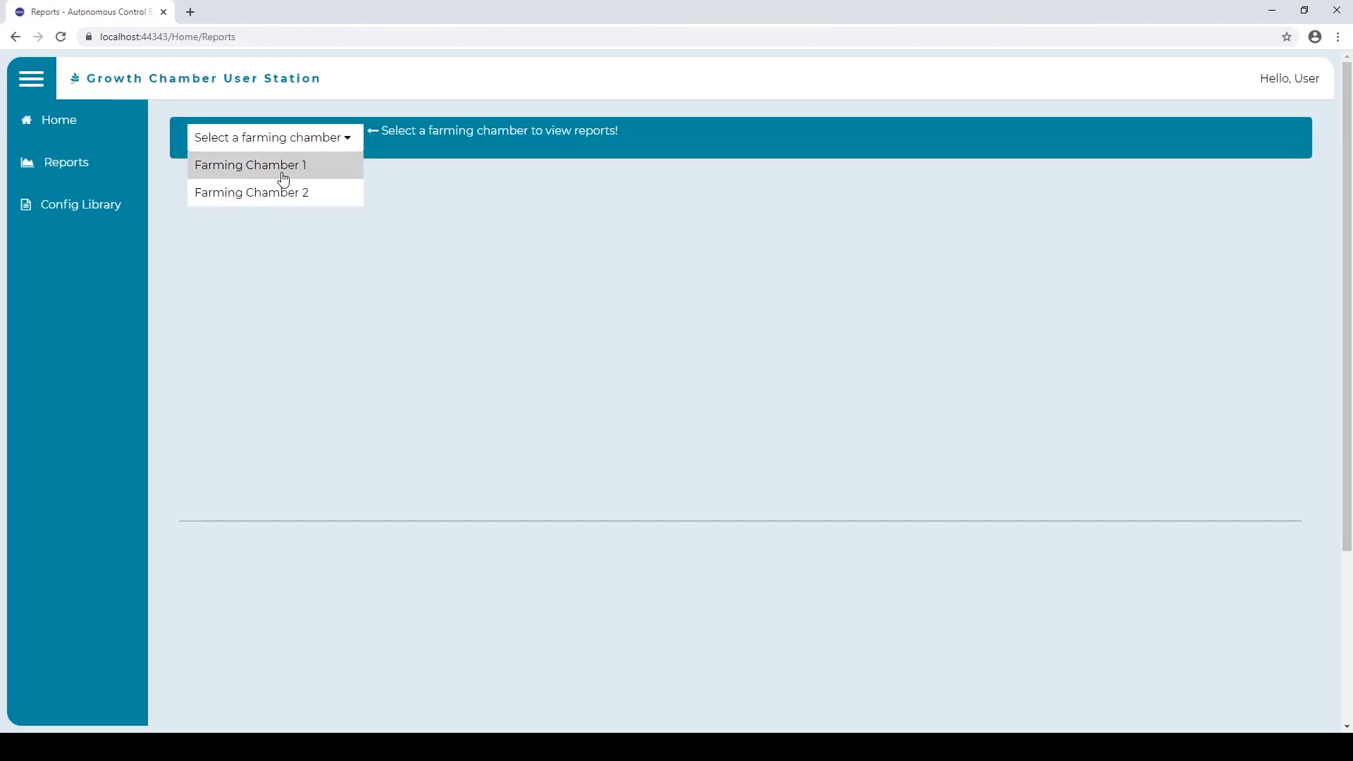
Generate Farming Chamber 1's report with component uptime and phase usage charts.
left_click(251, 164)
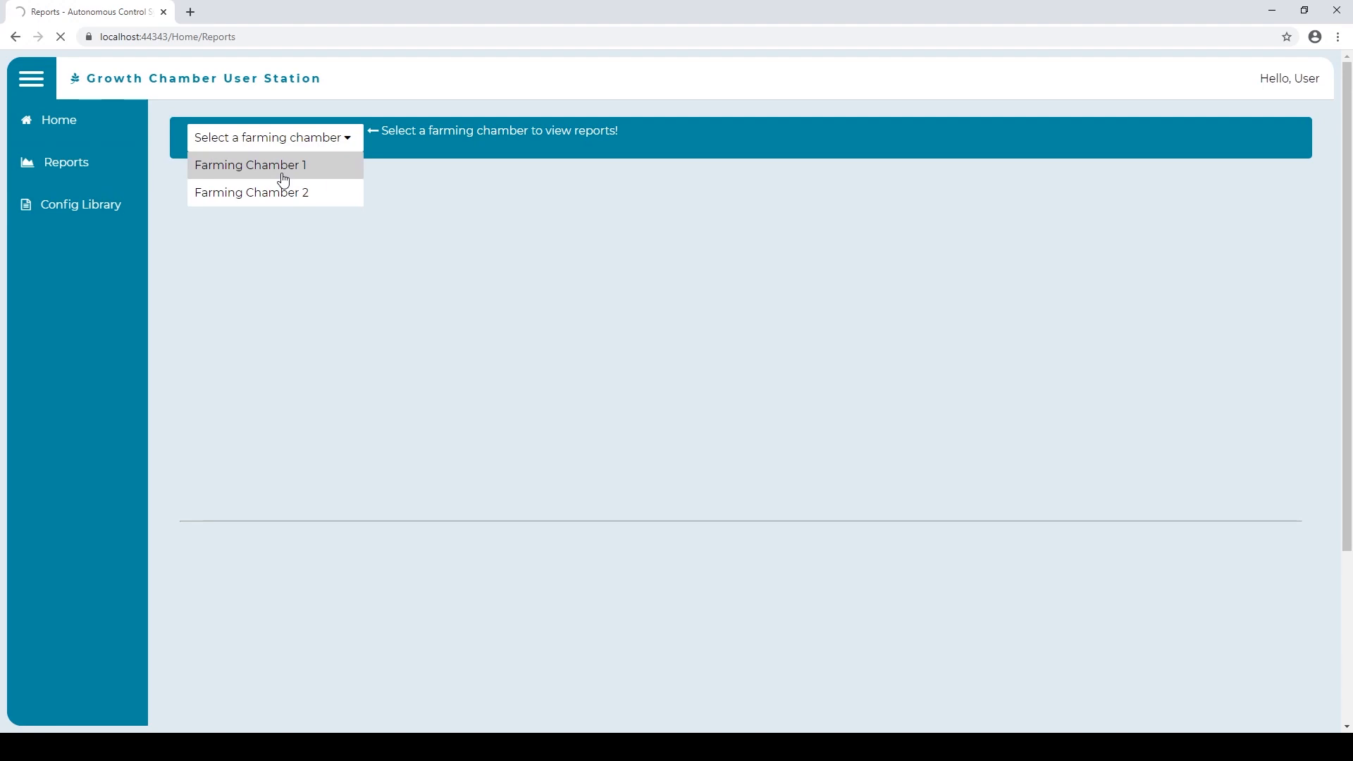
left_click(249, 165)
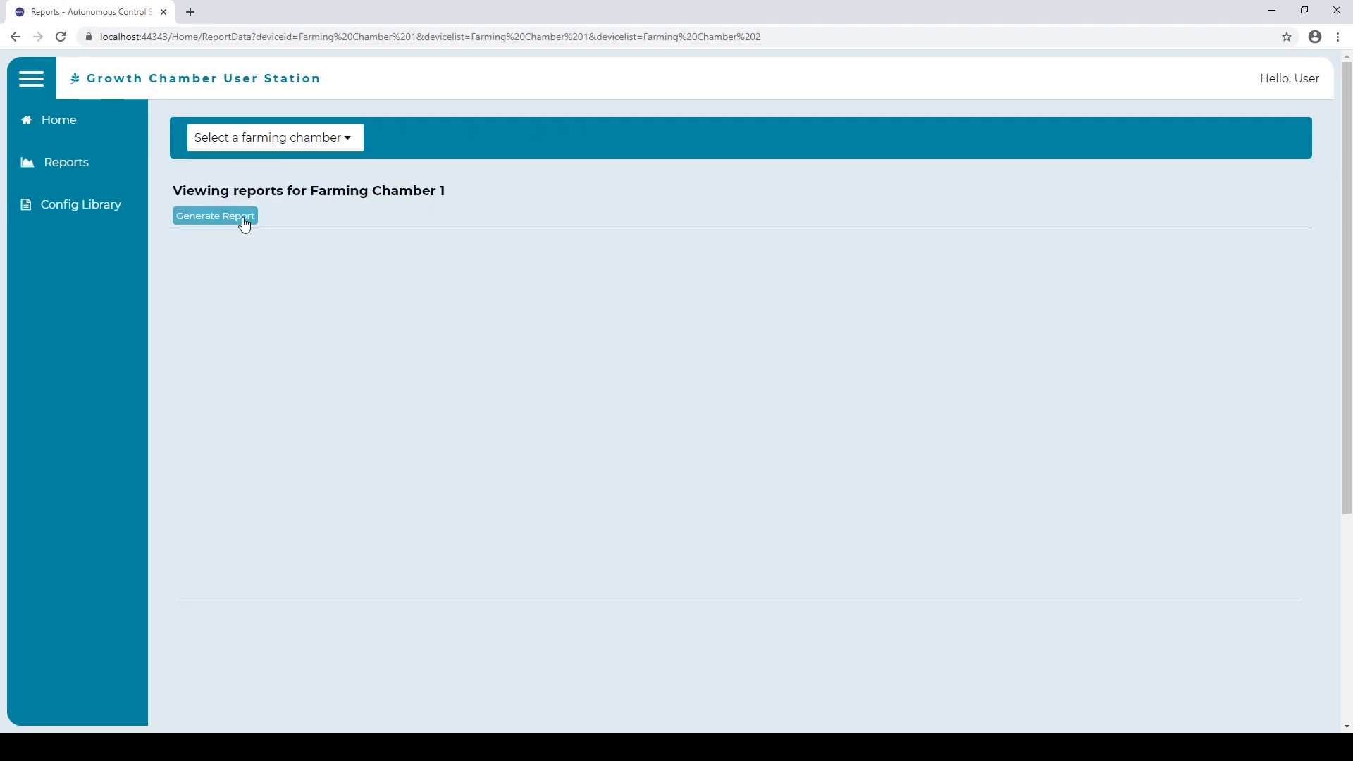
left_click(214, 216)
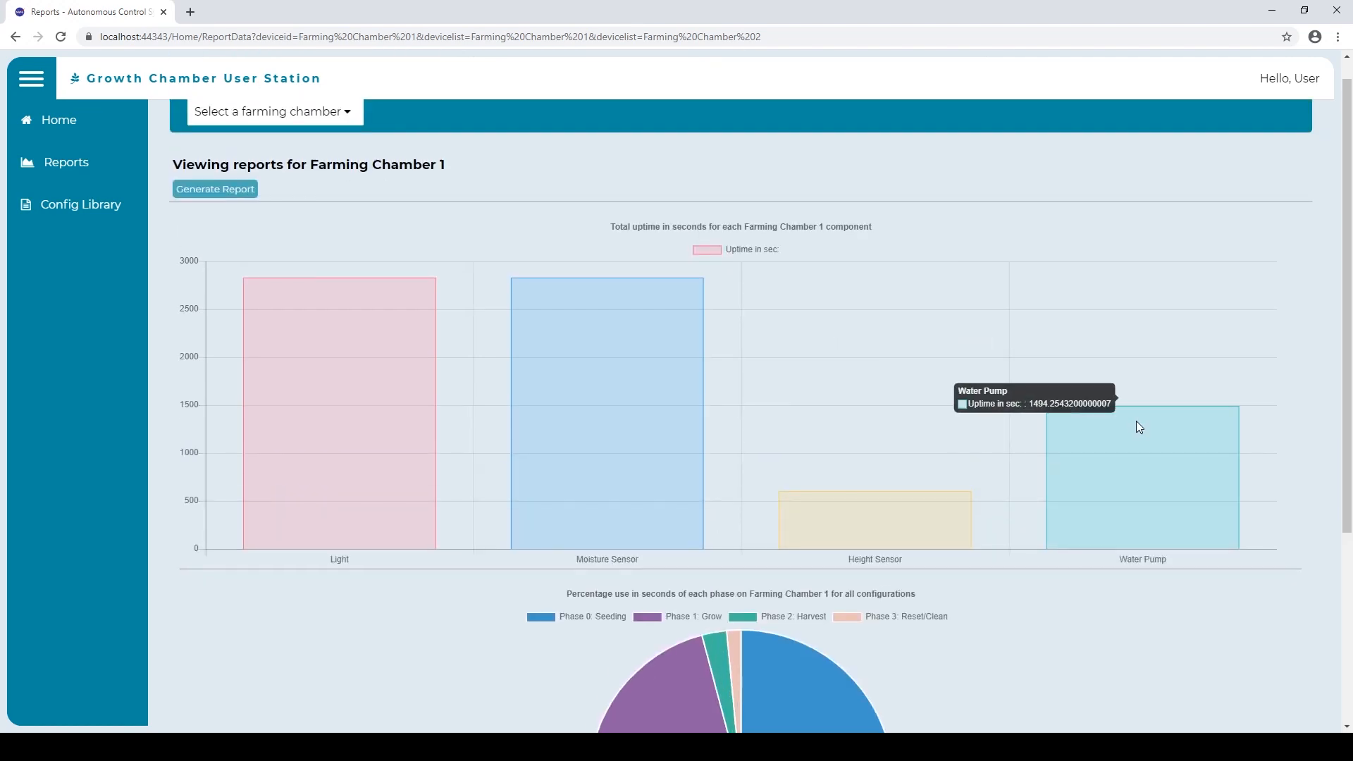
mouse_move(400, 446)
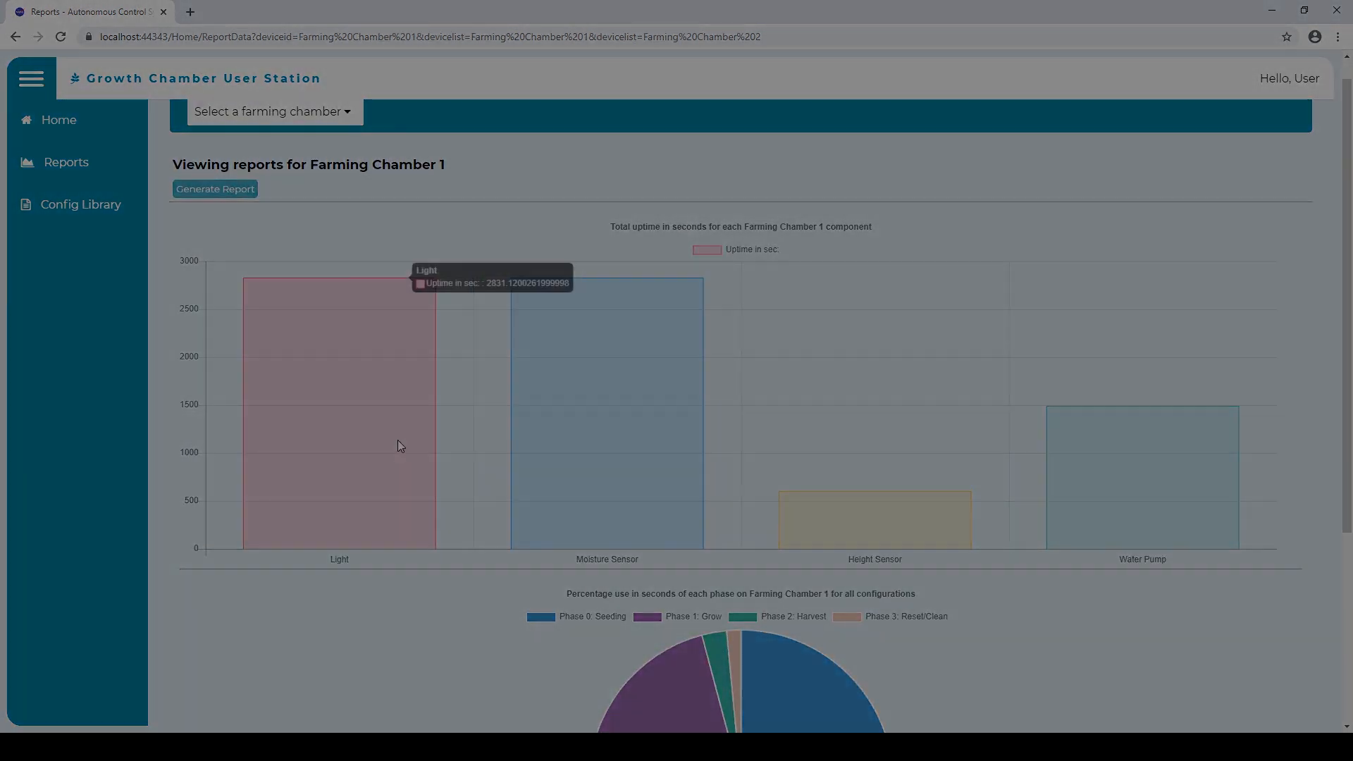
Return Home and acknowledge Farming Chamber 1's 'Ready for harvest!' notification.
left_click(59, 119)
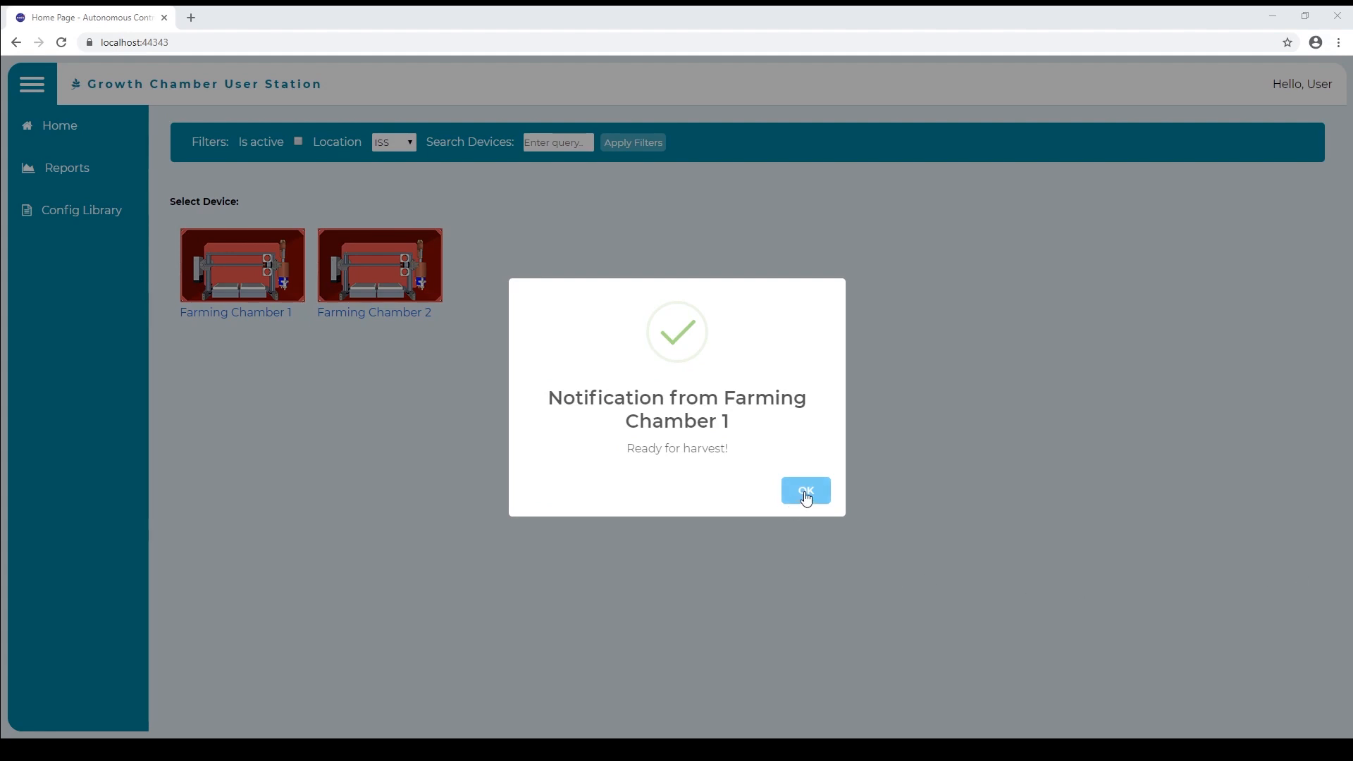
left_click(805, 490)
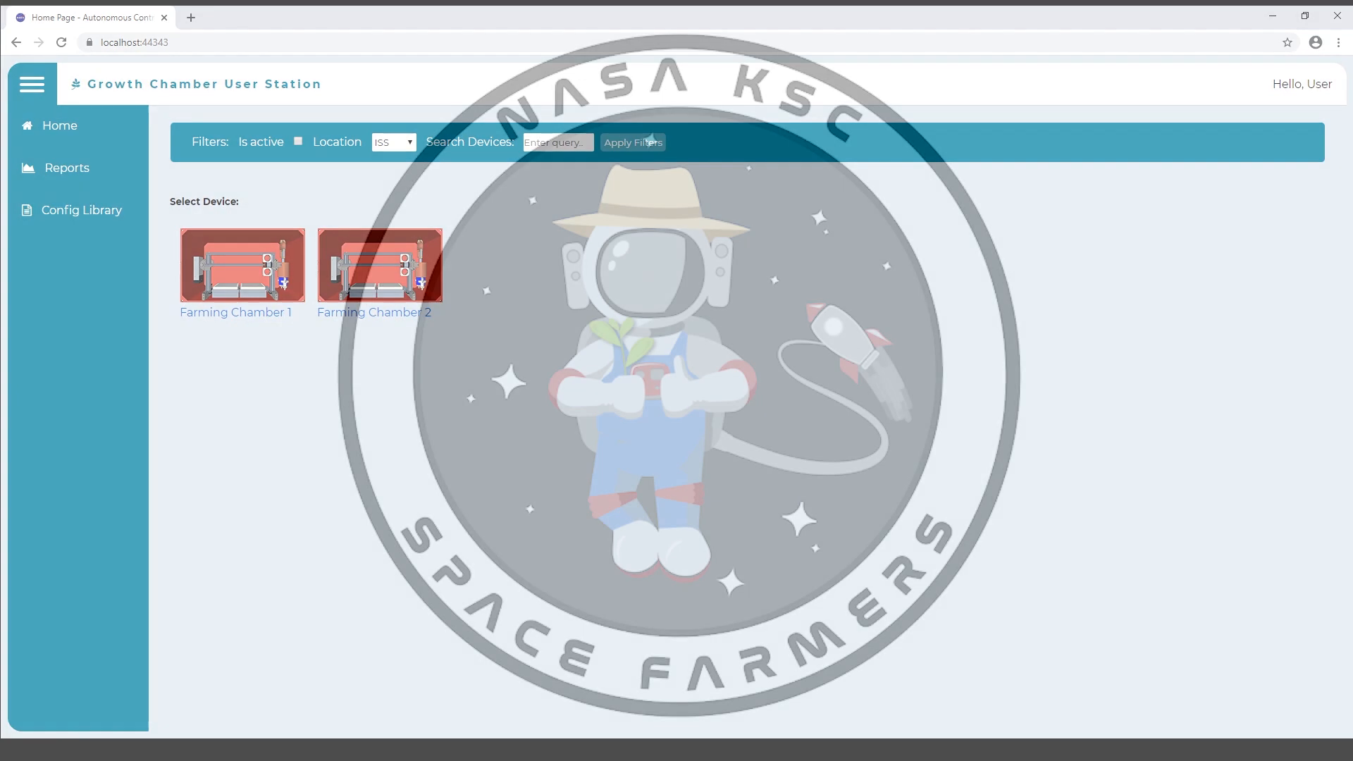